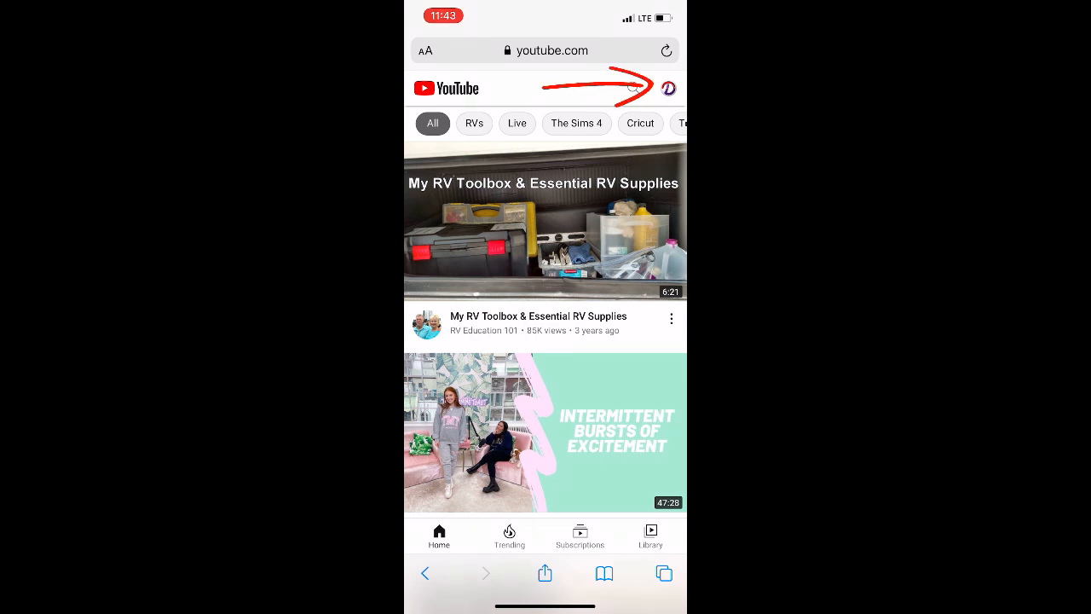
Open the YouTube search box from the home page's magnifying-glass icon
click(673, 88)
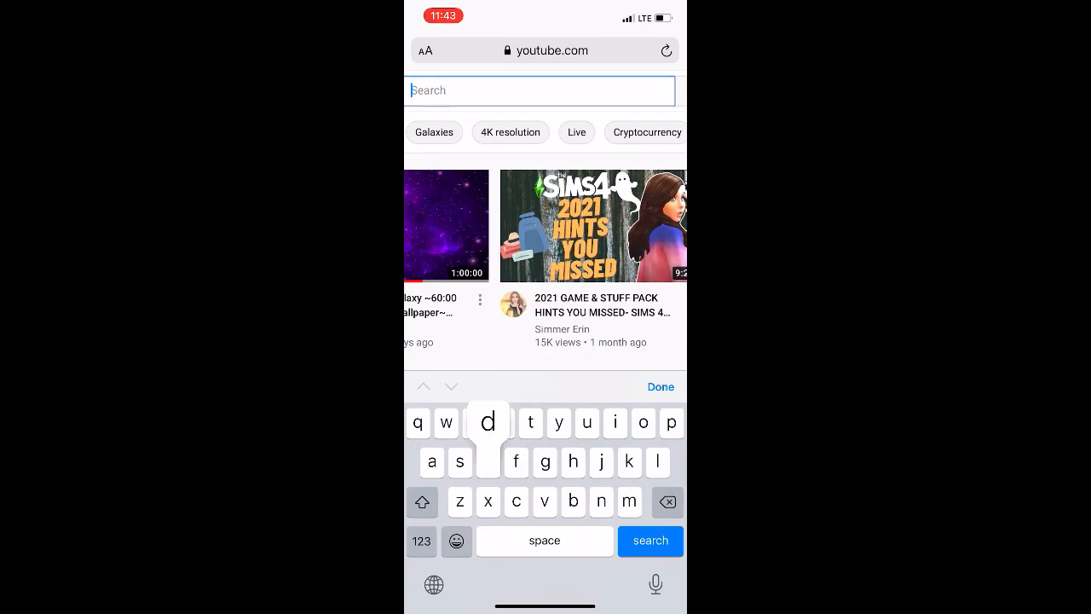
Search for 'delta bingo at home' and scroll down to the Feb 4 LIVE result
text(del)
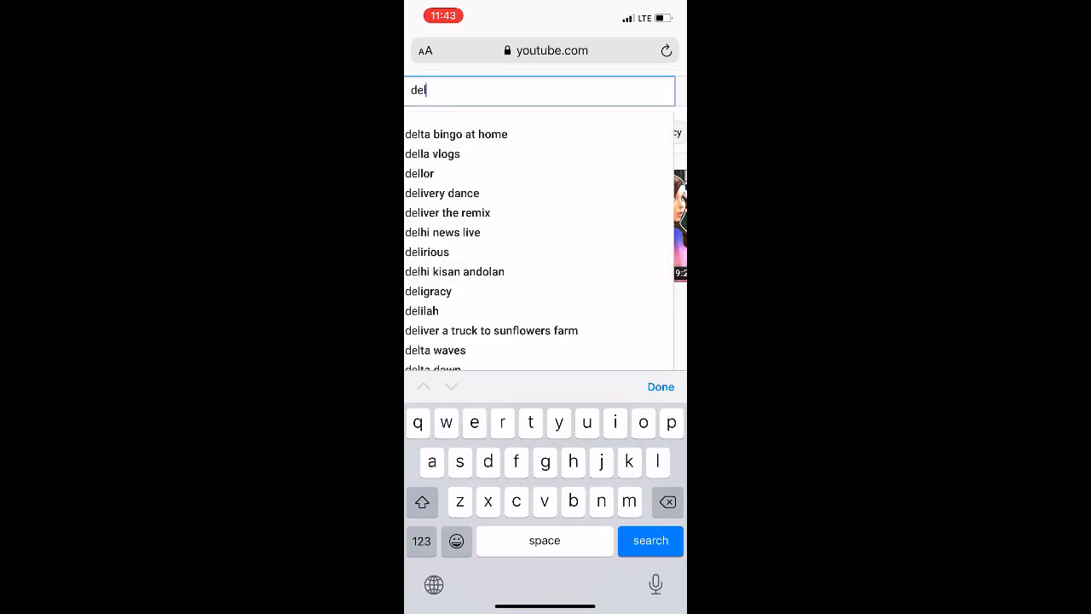
click(456, 134)
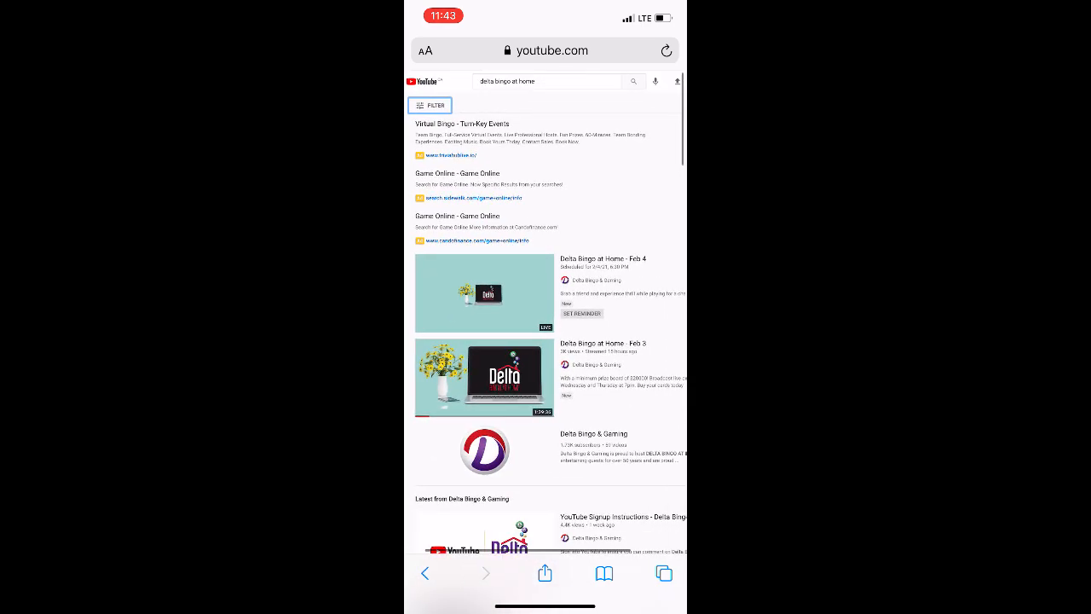
scroll(down, 3)
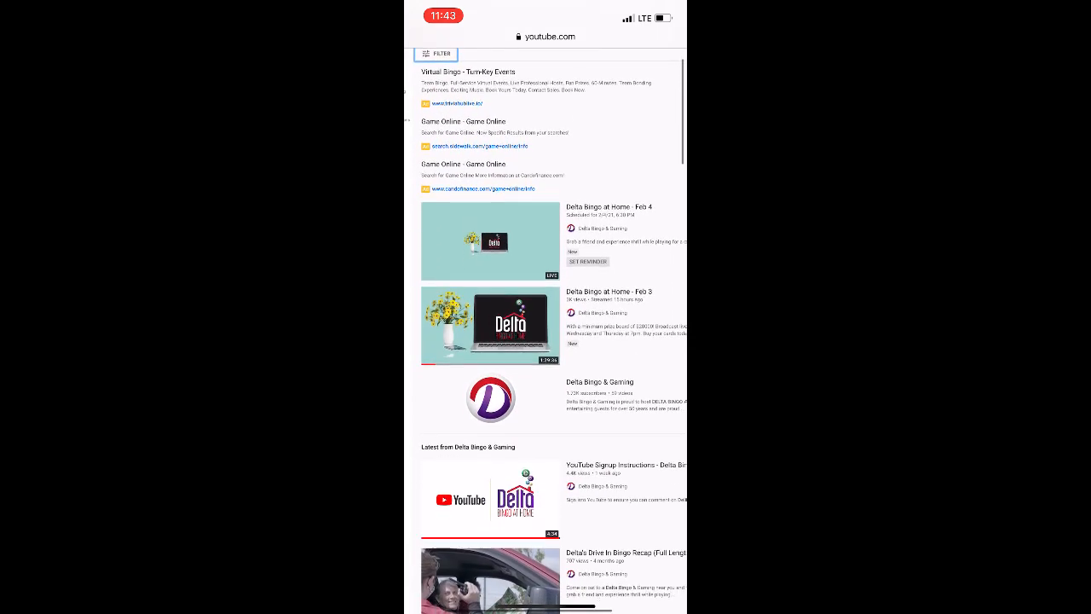
scroll(down, 3)
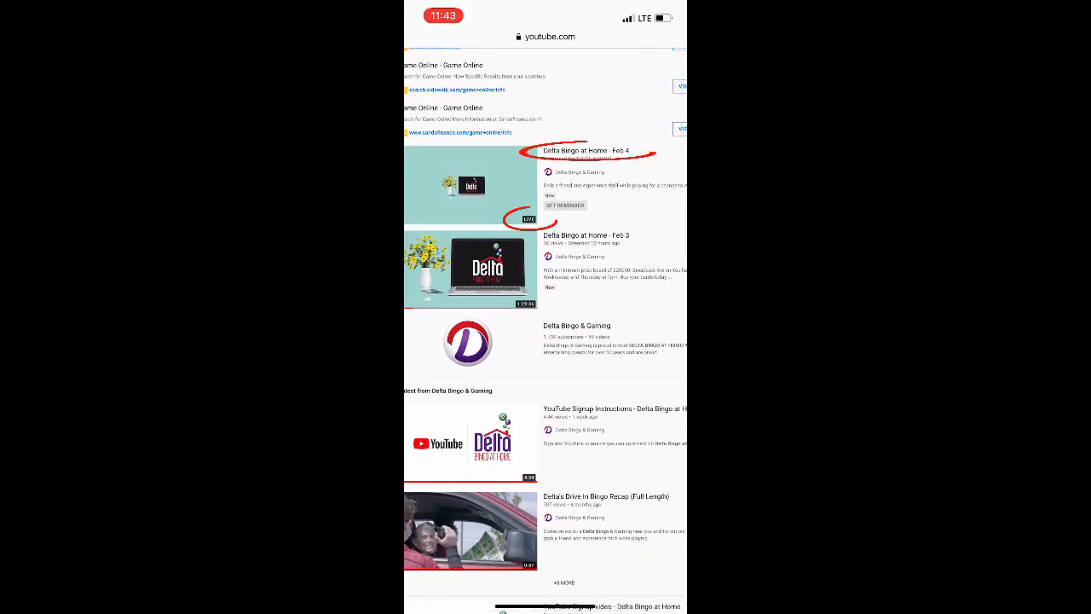
Open the Delta Bingo at Home – Feb 4 stream and type 'He' into its live chat
click(469, 186)
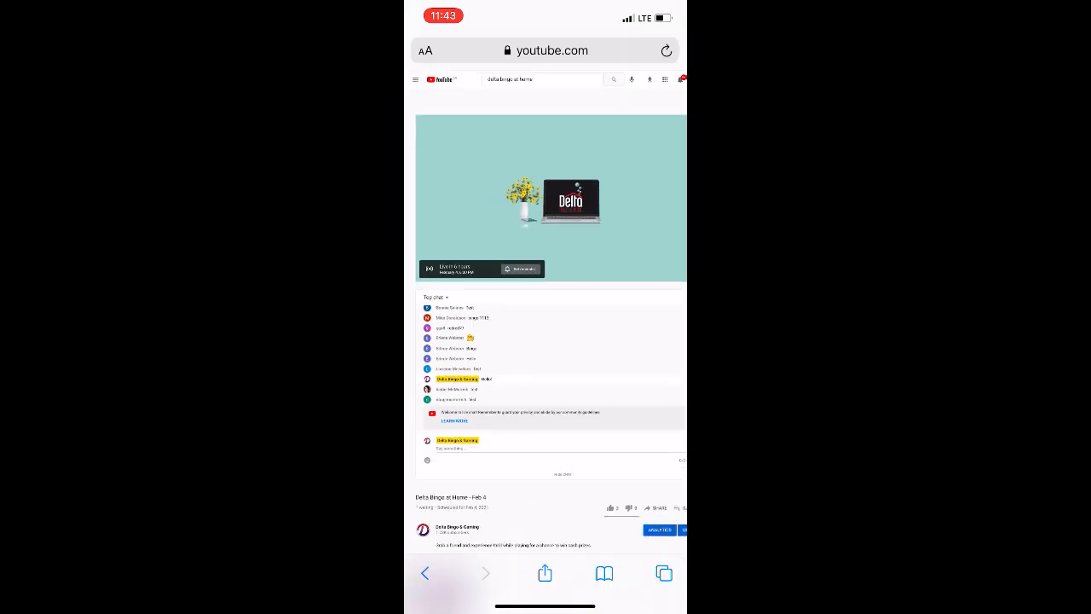
scroll(down, 3)
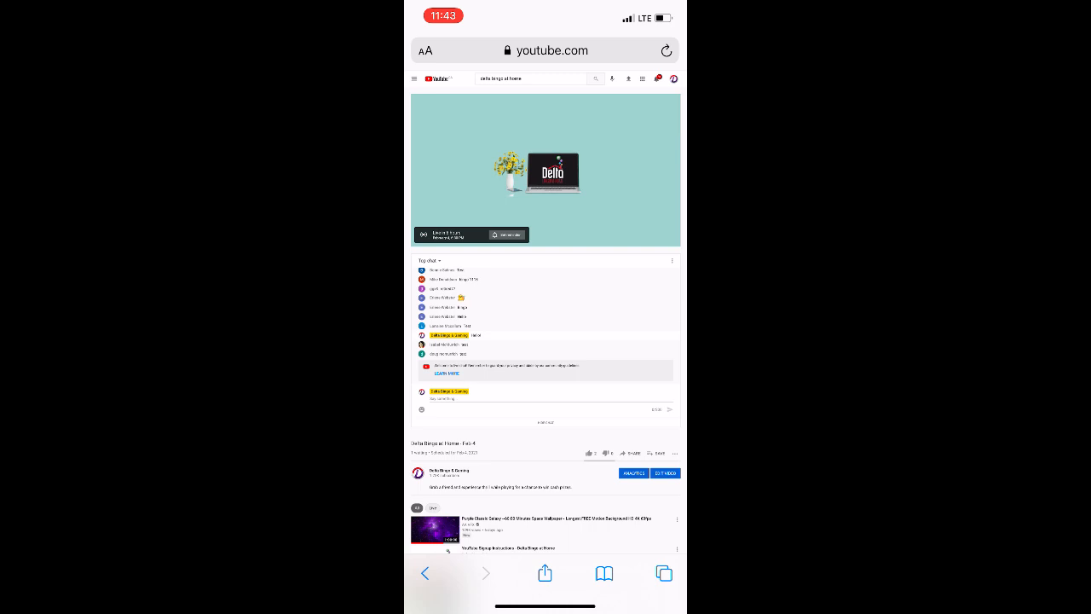
text(He)
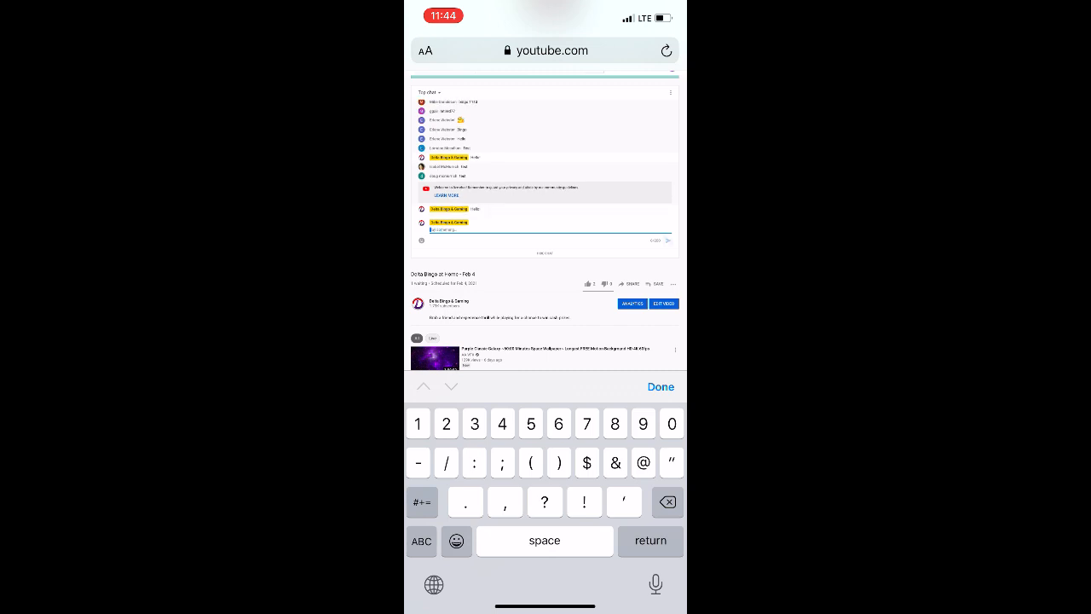
scroll(down, 3)
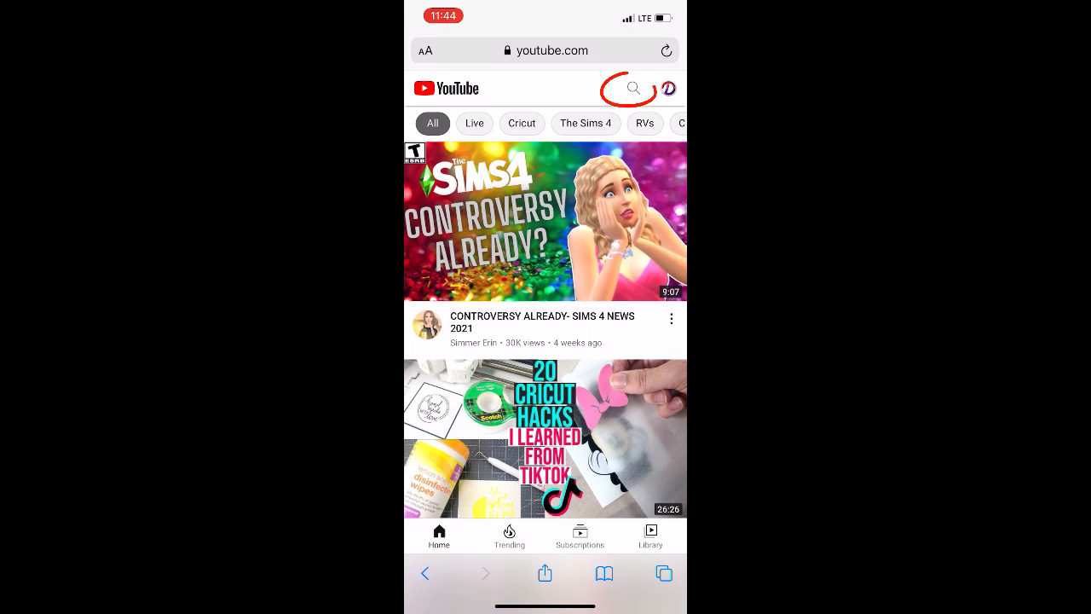
Search 'Delta', pick the 'delta bingo at home' suggestion, and open the Feb 4 LIVE result
click(633, 87)
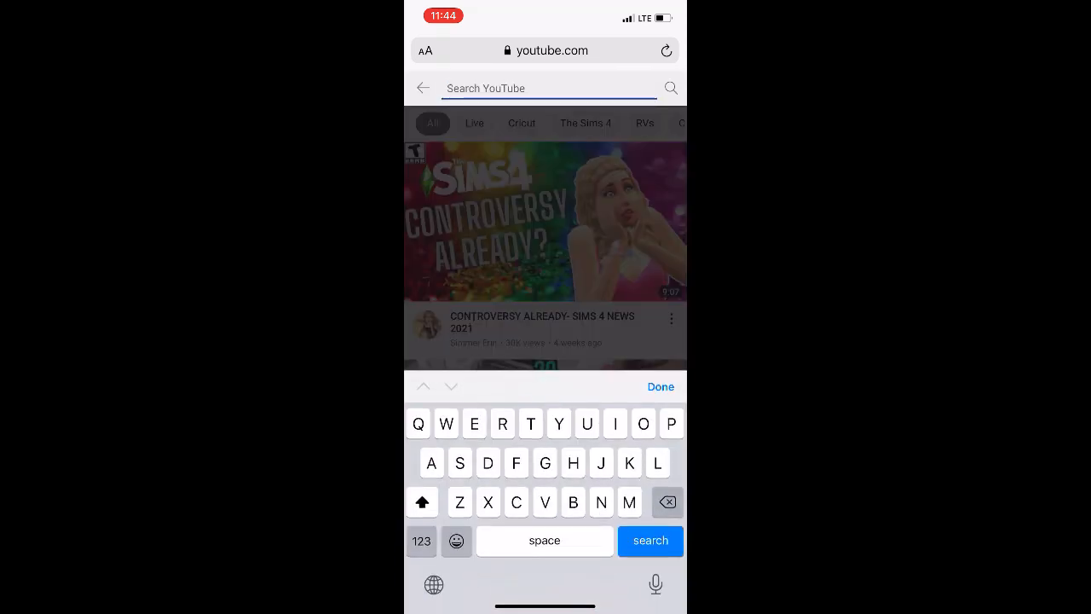
text(Delta)
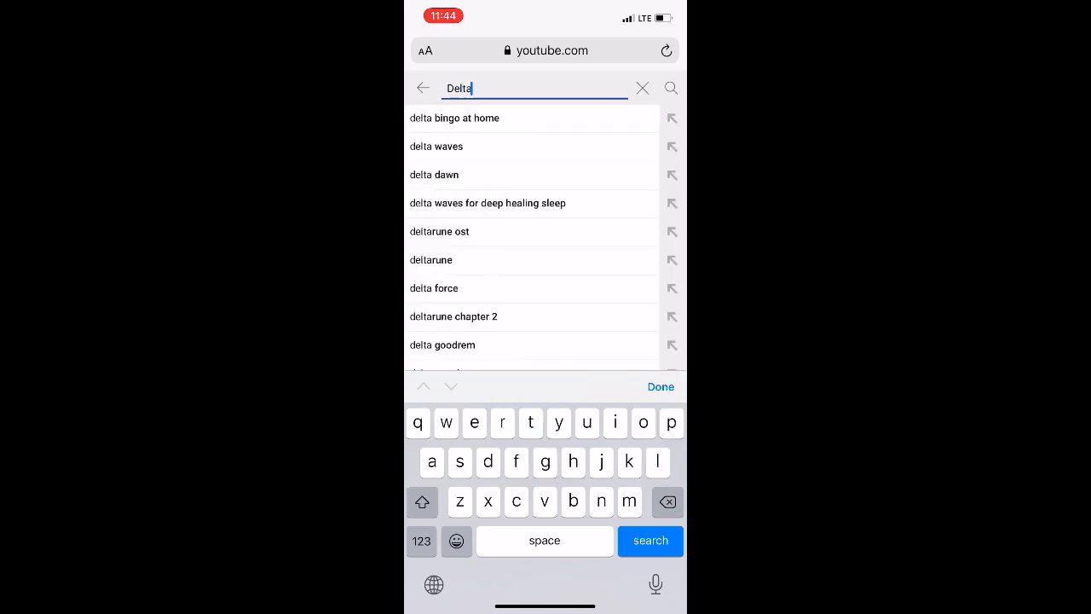
click(453, 118)
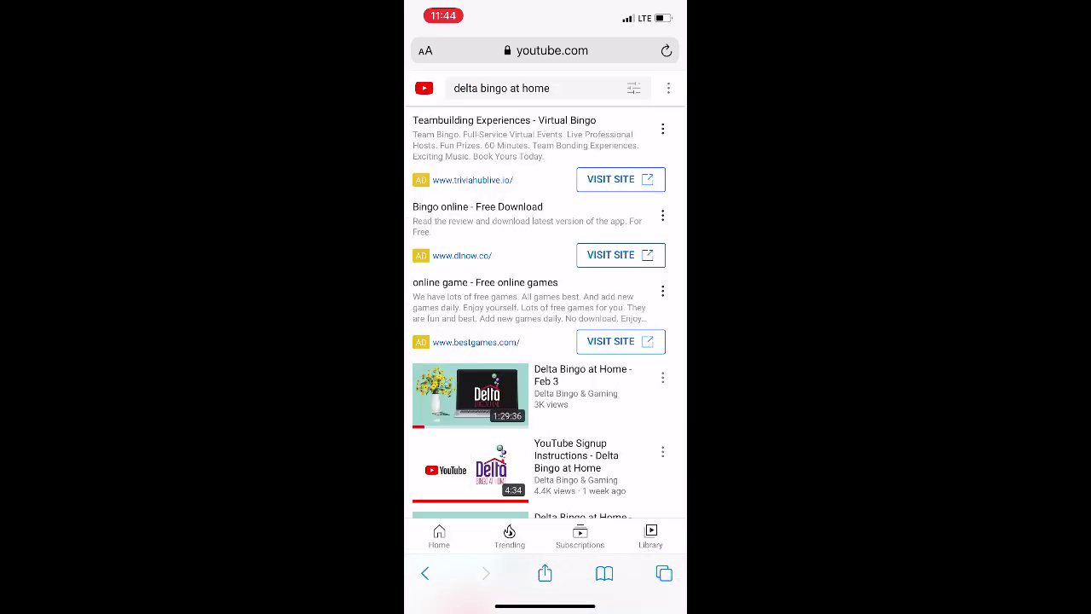
scroll(down, 3)
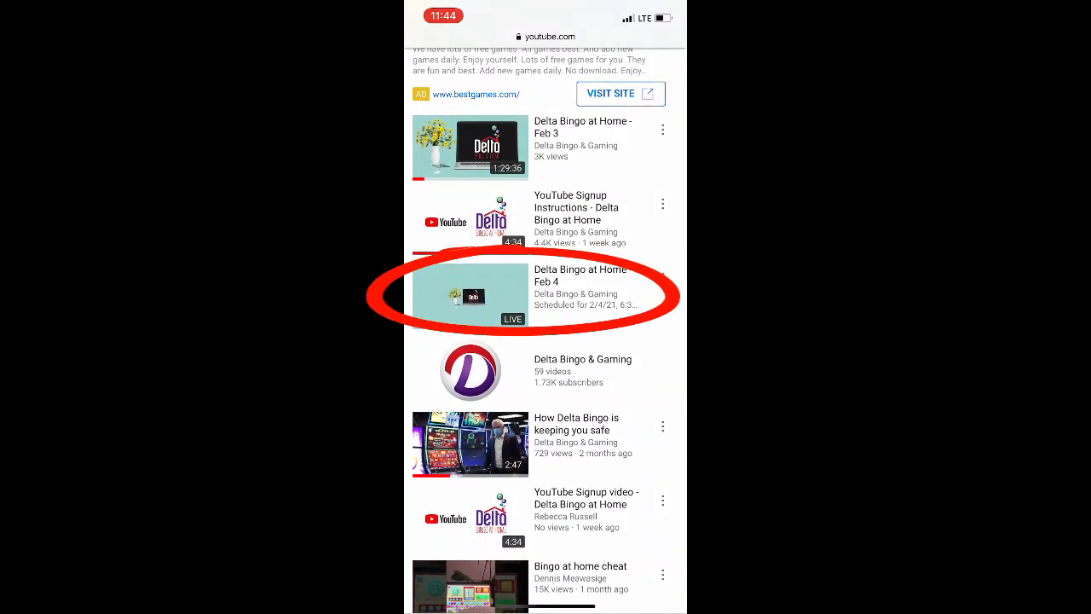
click(470, 294)
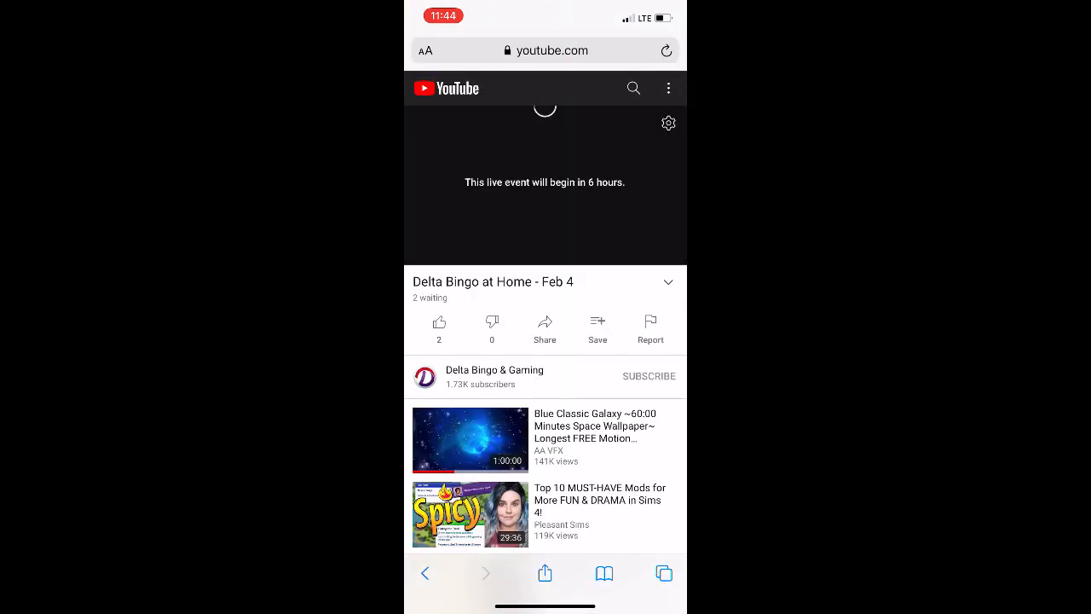
Switch the Feb 4 live event page to the Desktop layout
scroll(down, 3)
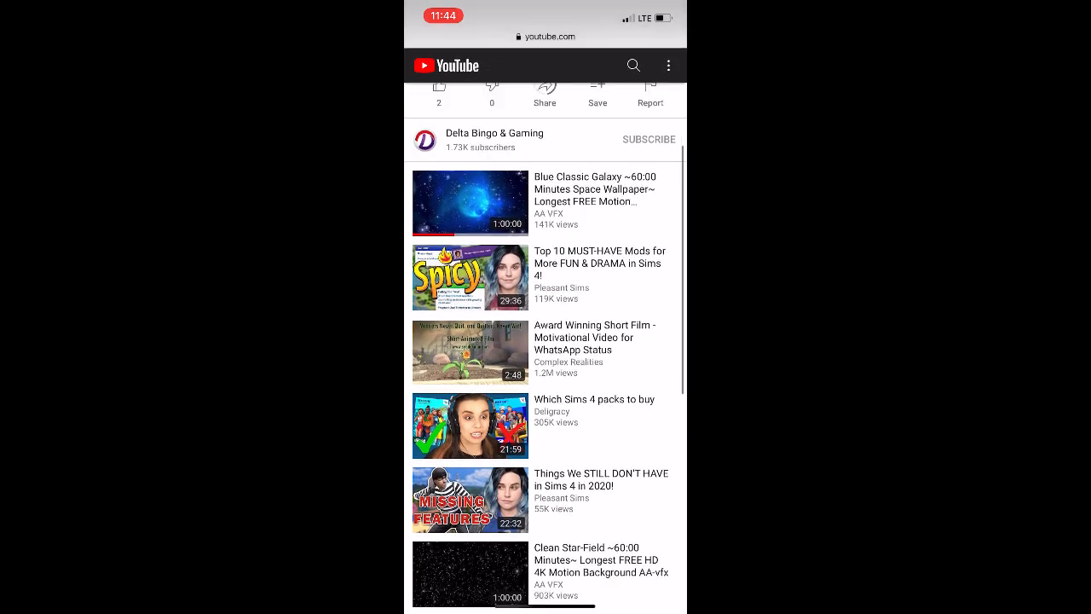
scroll(down, 3)
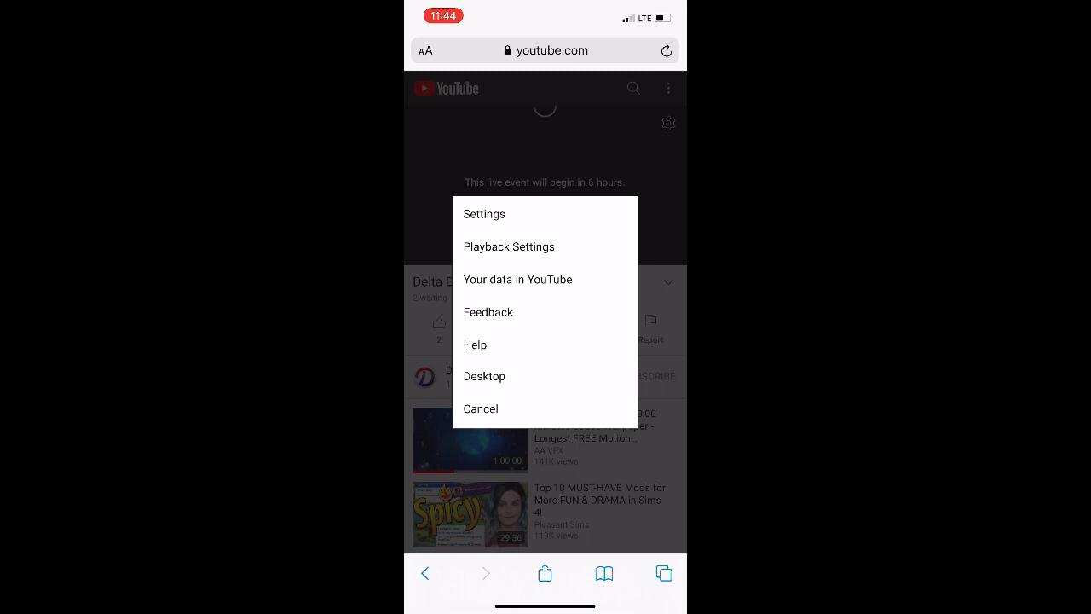
click(481, 409)
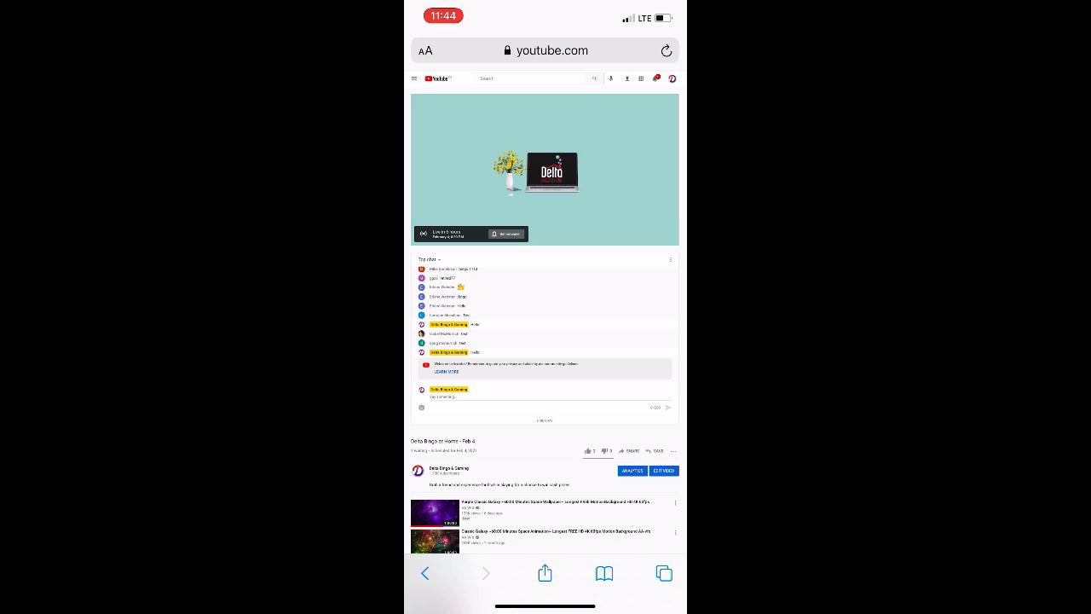
Type 'Thanks for playin' into the Feb 4 stream's live chat without sending
text(Thanks for)
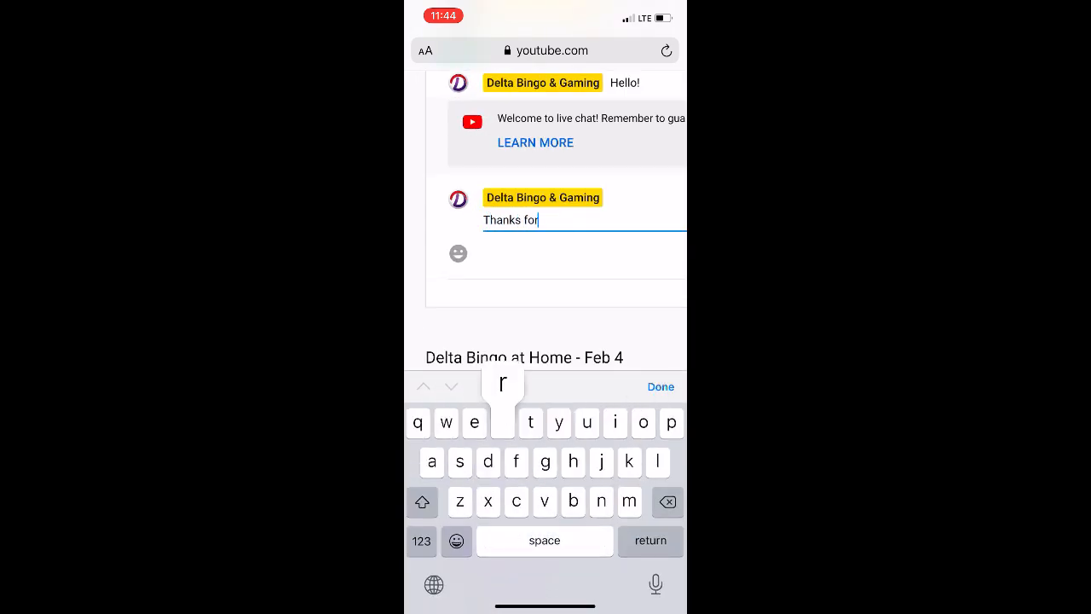
text(playin)
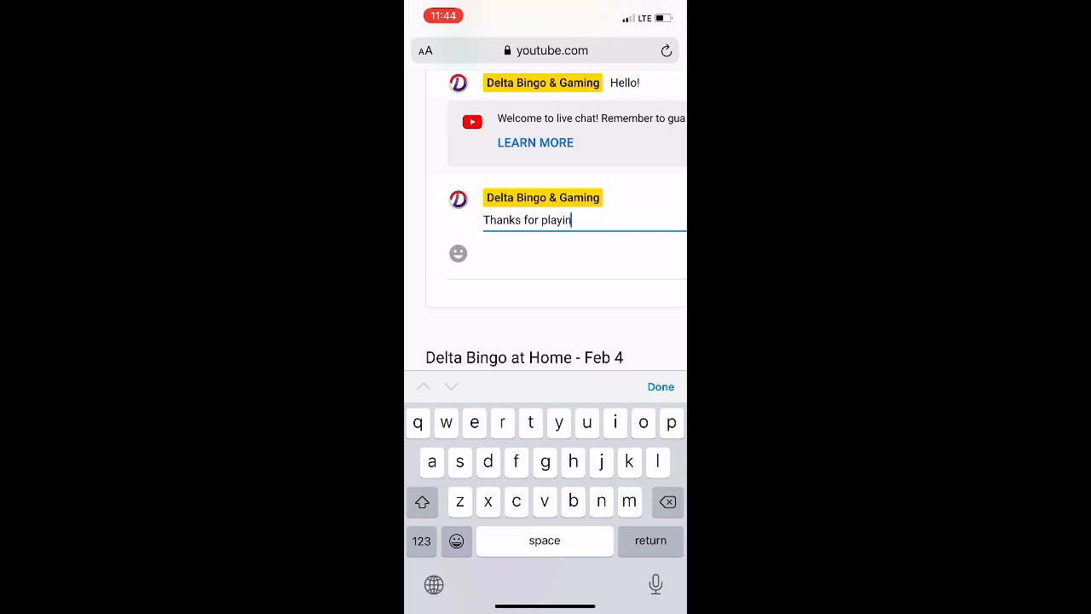